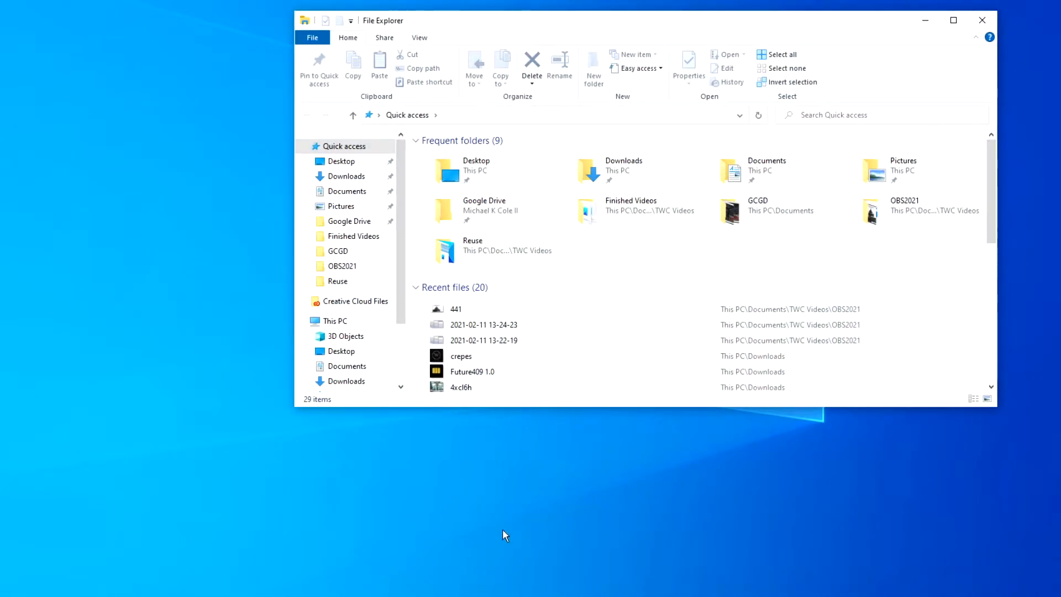
Open Properties for the winzip25-p003 installer in the Downloads folder.
{"action": "left_click", "coordinate": [345, 176]}
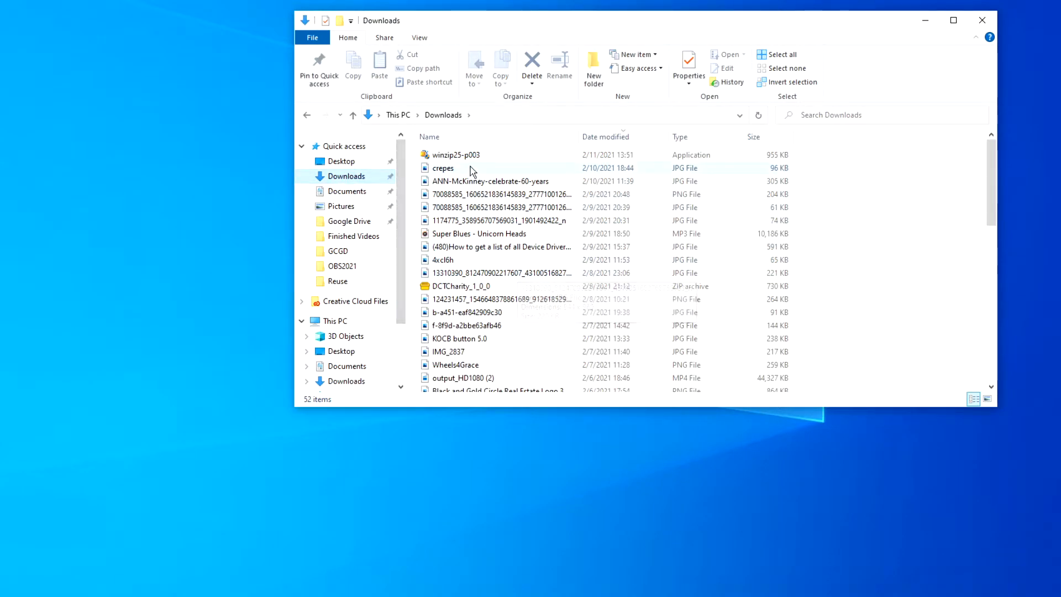
{"action": "left_click", "coordinate": [456, 154]}
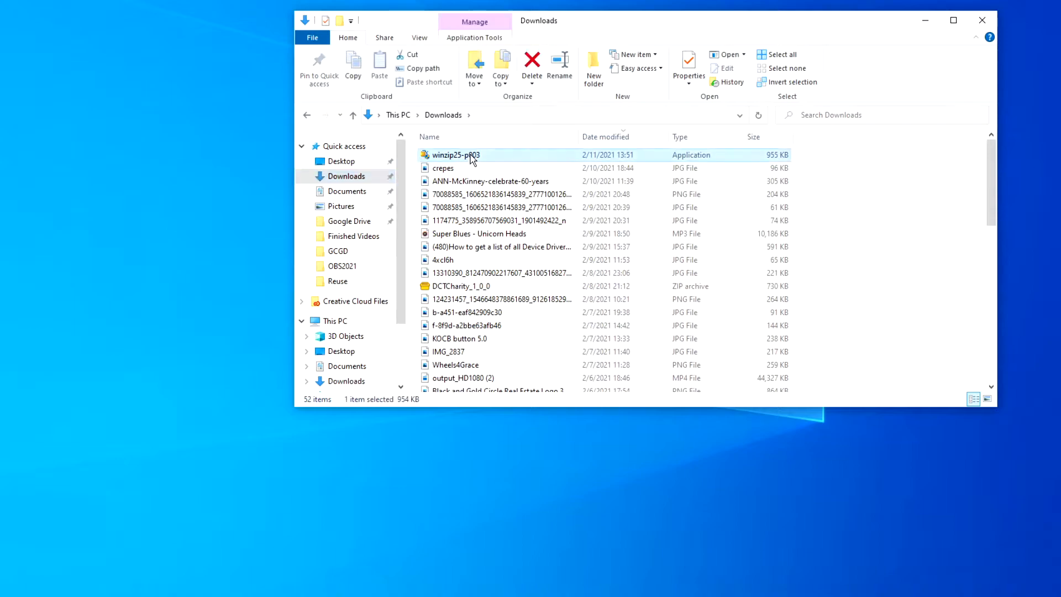
{"action": "right_click", "coordinate": [455, 155]}
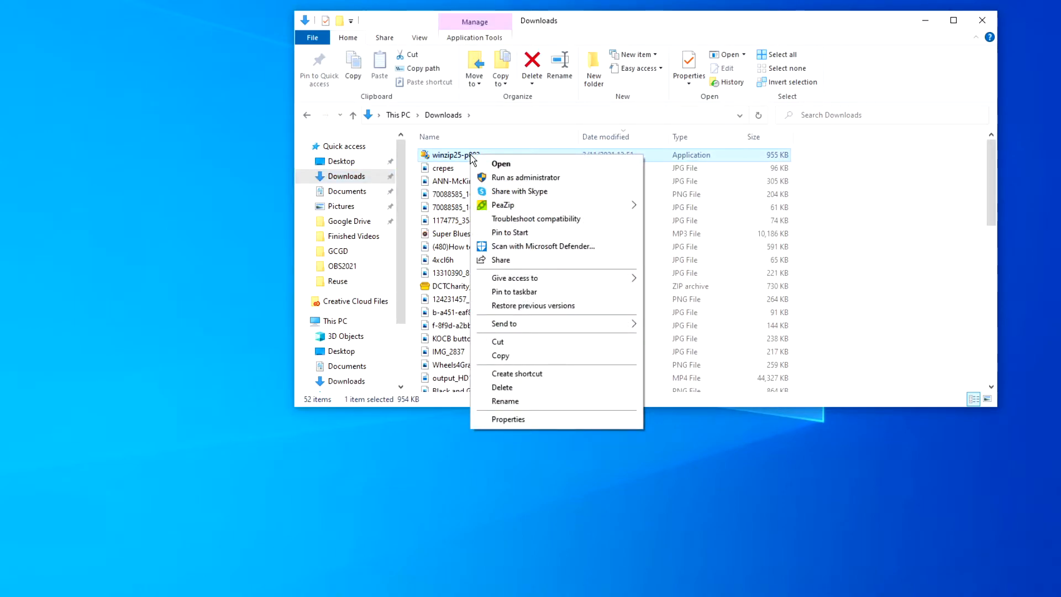
{"action": "left_click", "coordinate": [508, 419]}
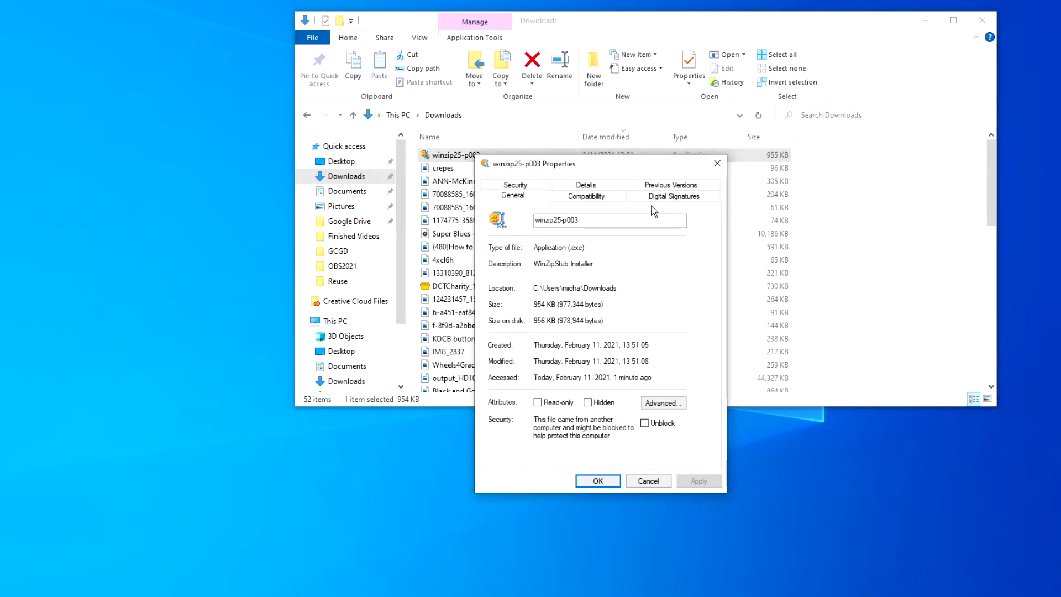
Select the Corel Corporation sha1 signature on the installer's Digital Signatures tab.
{"action": "left_click", "coordinate": [672, 195]}
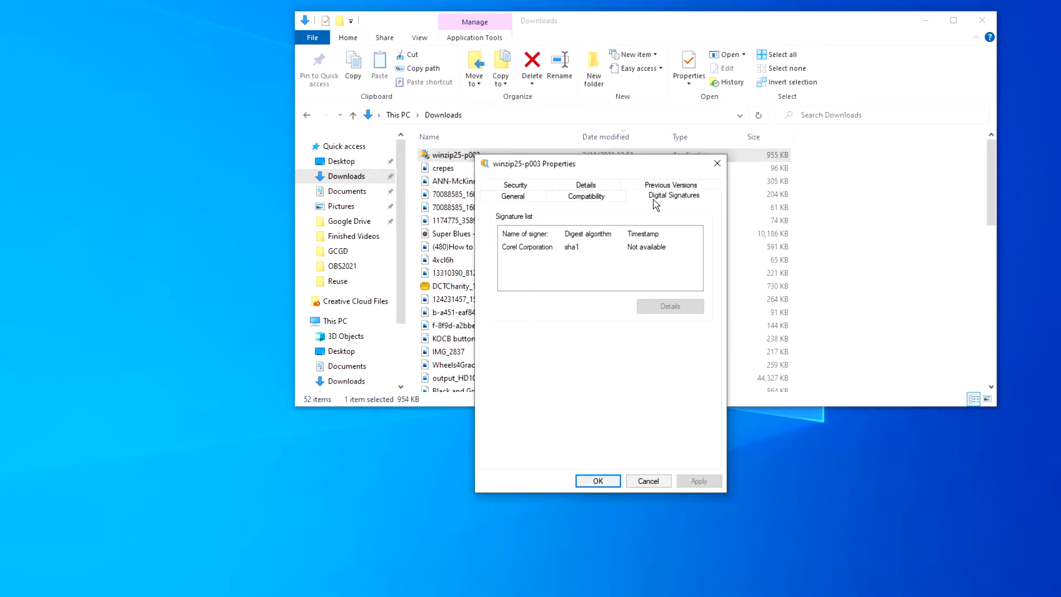
{"action": "left_click", "coordinate": [528, 246]}
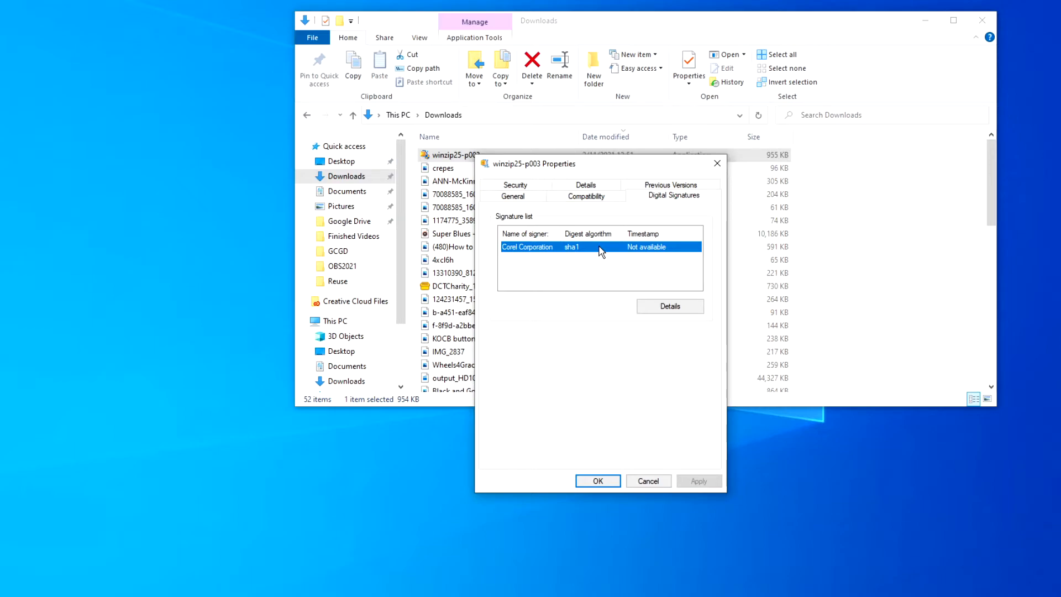
View the Corel Corporation signature details and its Advanced certificate fields.
{"action": "left_click", "coordinate": [668, 305]}
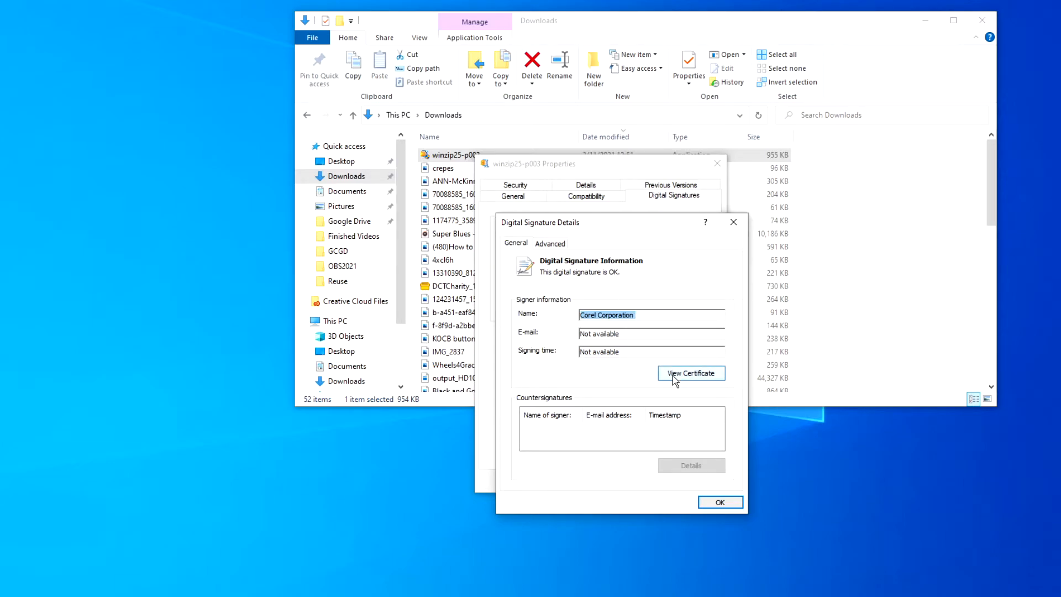
{"action": "left_click", "coordinate": [551, 243]}
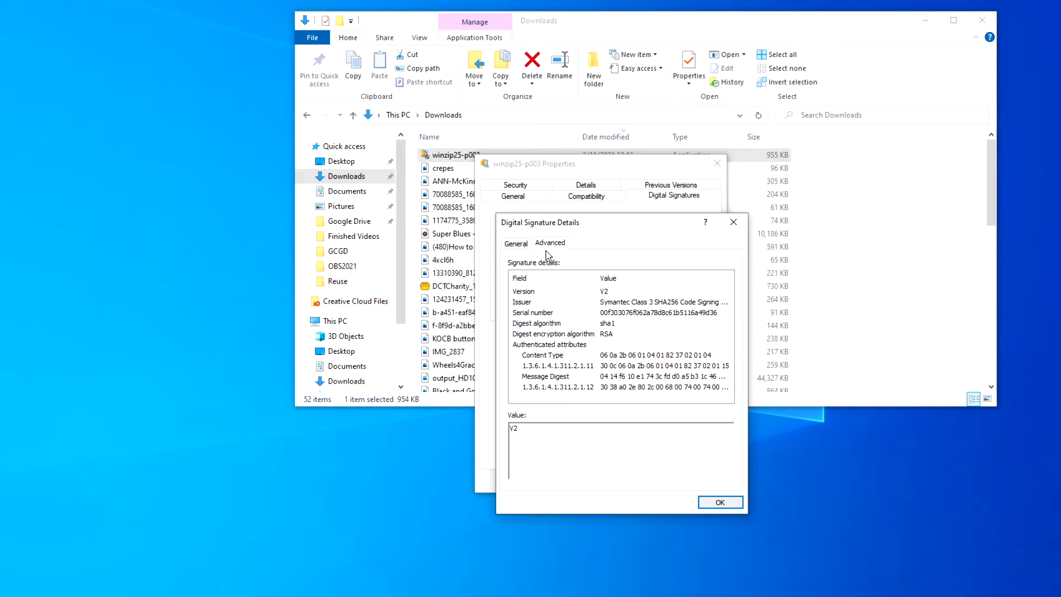
{"action": "mouse_move", "coordinate": [602, 379]}
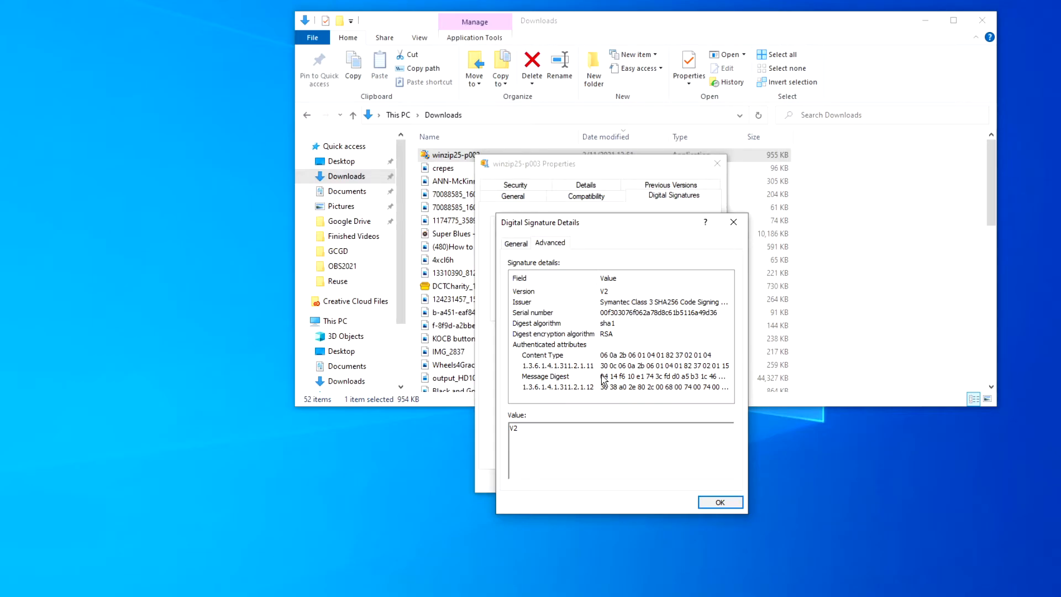